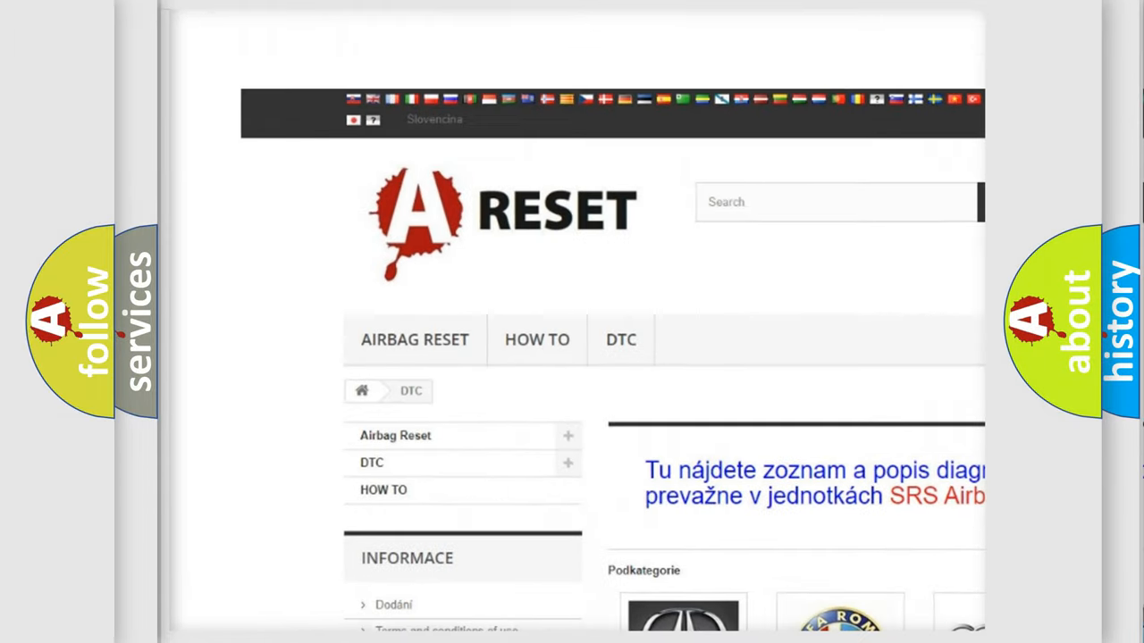
Select the DODGE DTC tile and browse the Dodge diagnostic trouble code list.
scroll(down, 3)
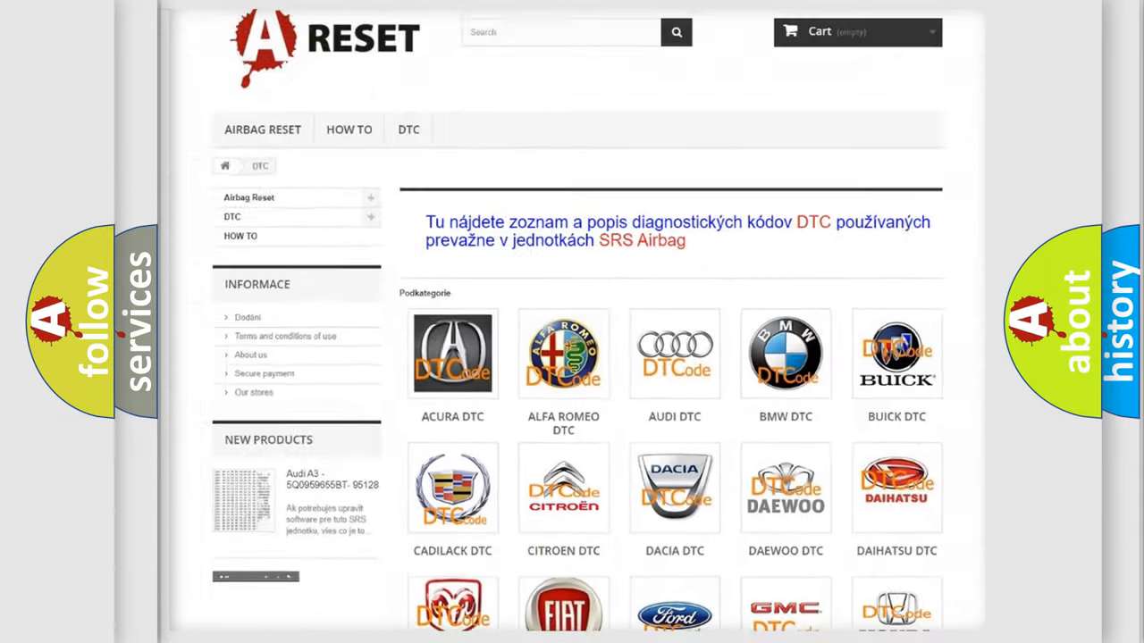
scroll(down, 3)
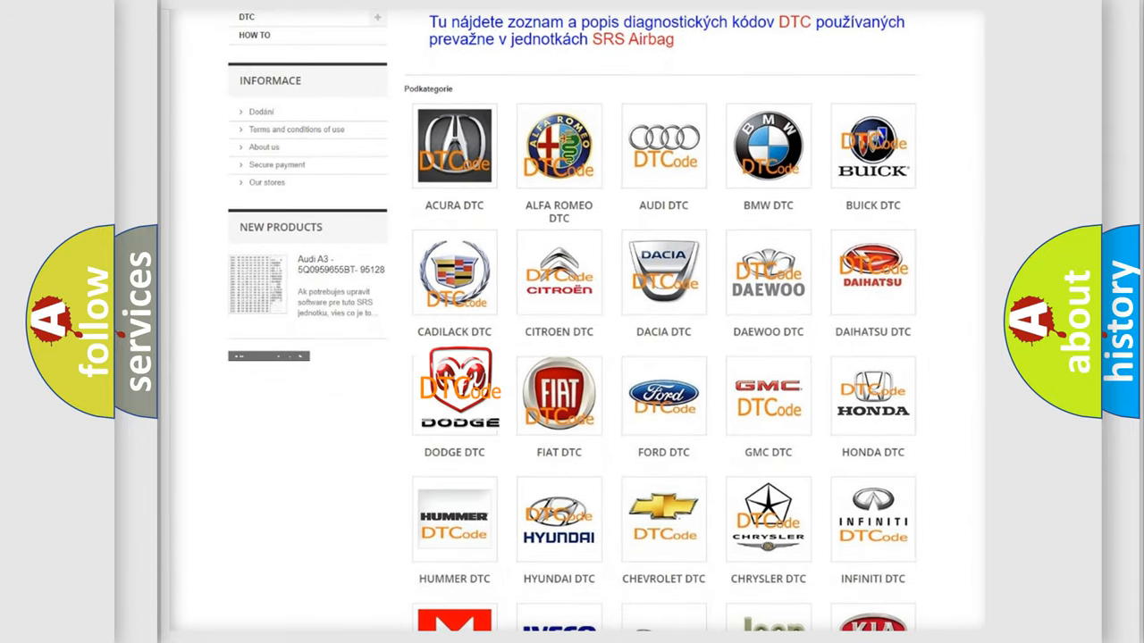
click(454, 393)
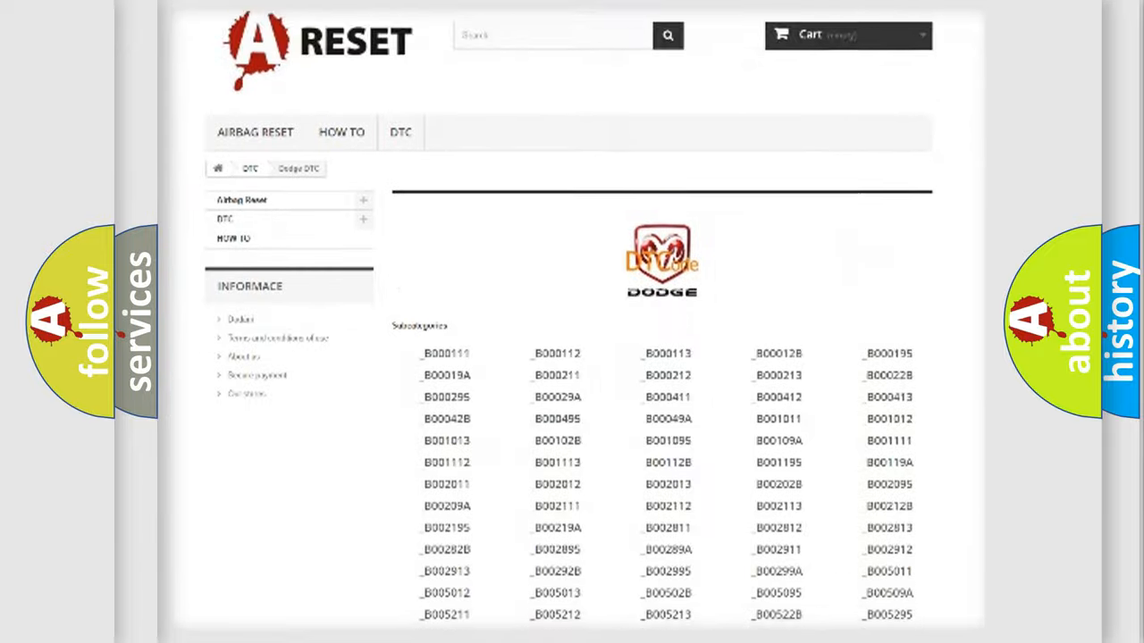
scroll(down, 3)
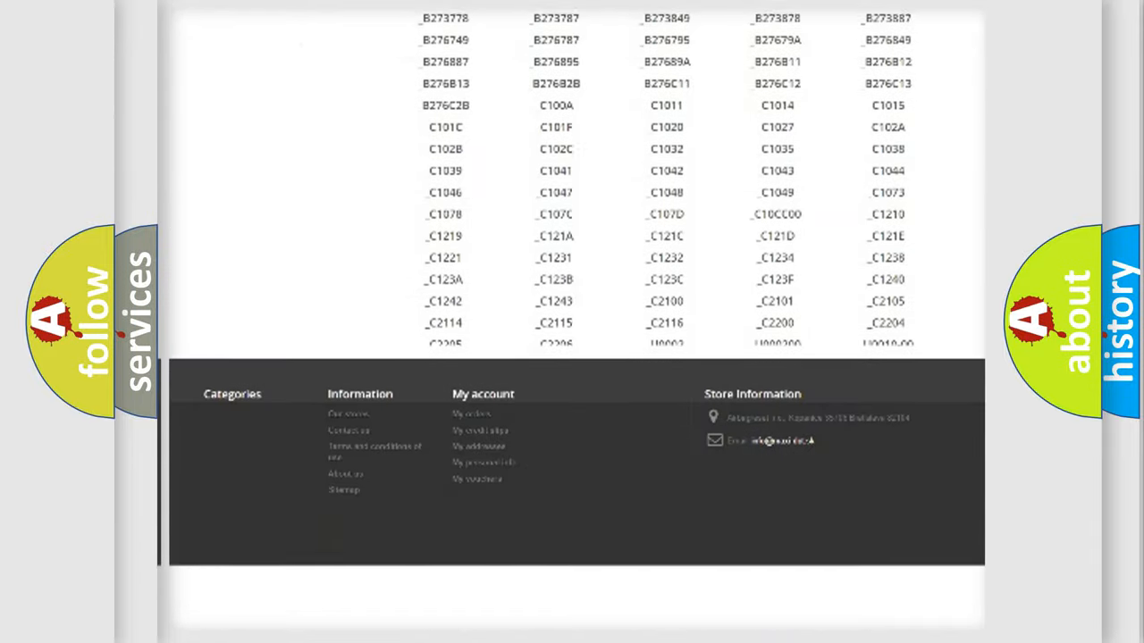
scroll(down, 3)
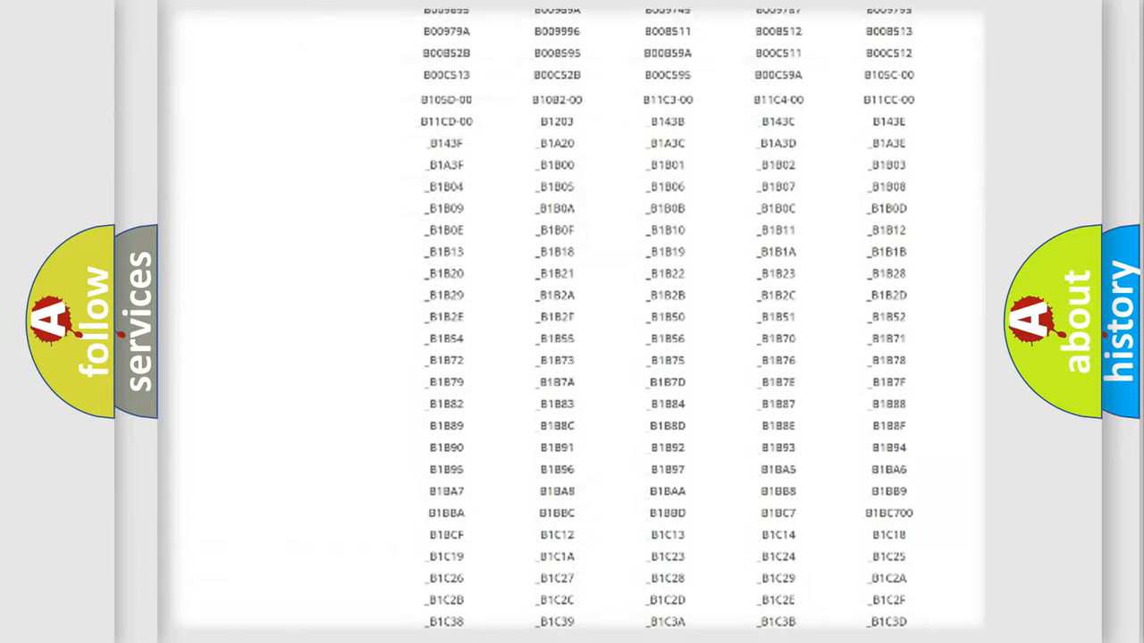